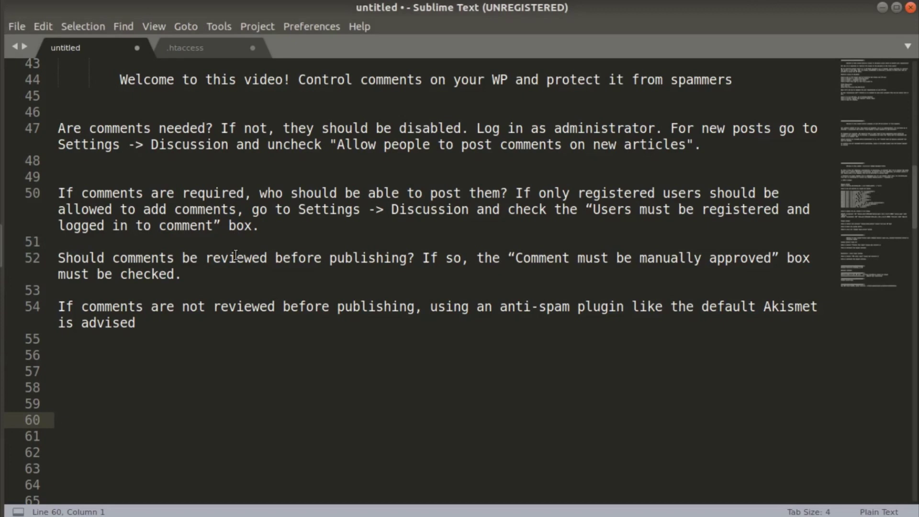
Step: Disable comments on new articles, toggle manual approval on then off, and save Discussion settings
click(58, 420)
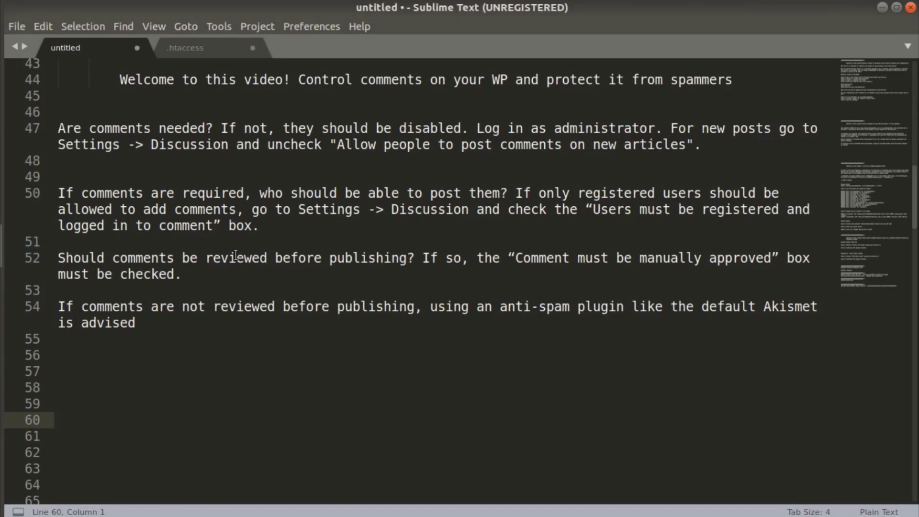
click(58, 420)
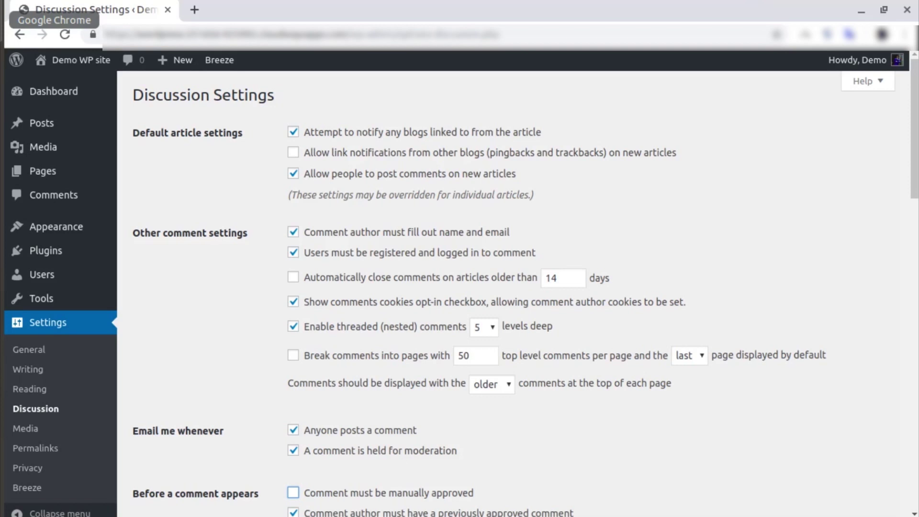
mouse_move(82, 327)
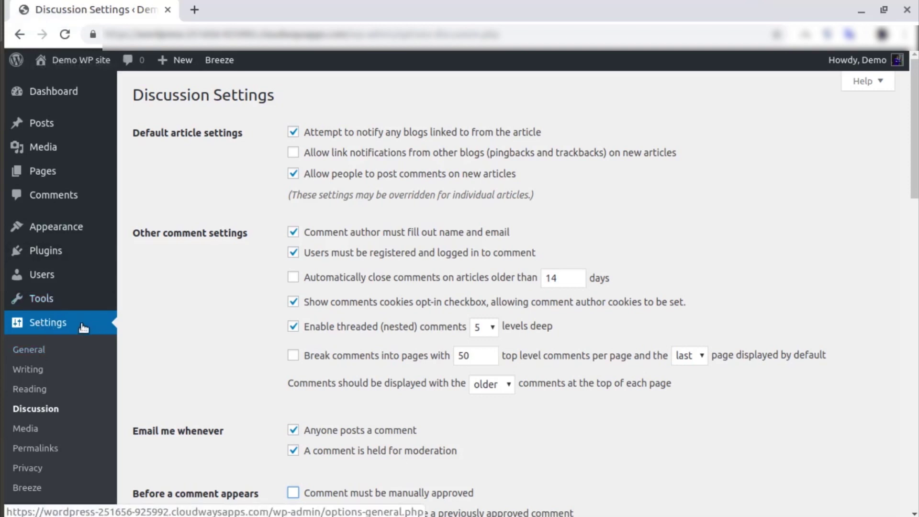
mouse_move(41, 410)
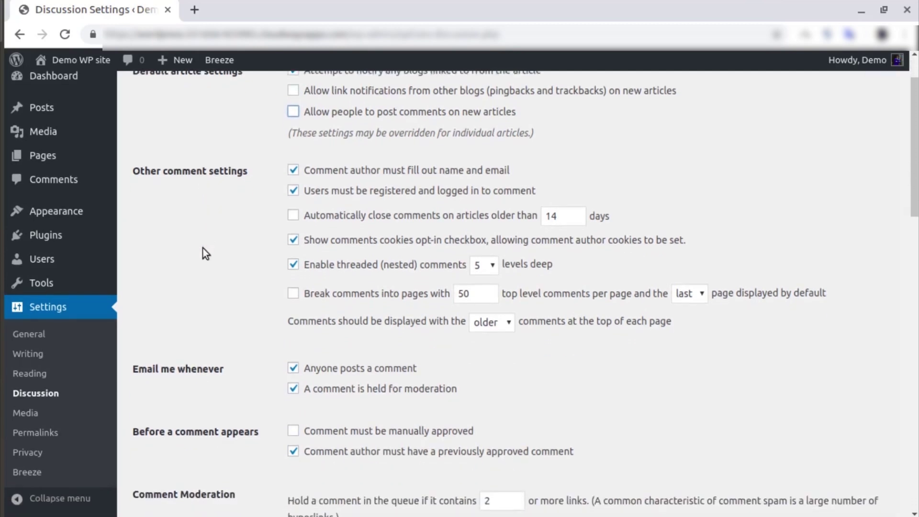
scroll(down, 3)
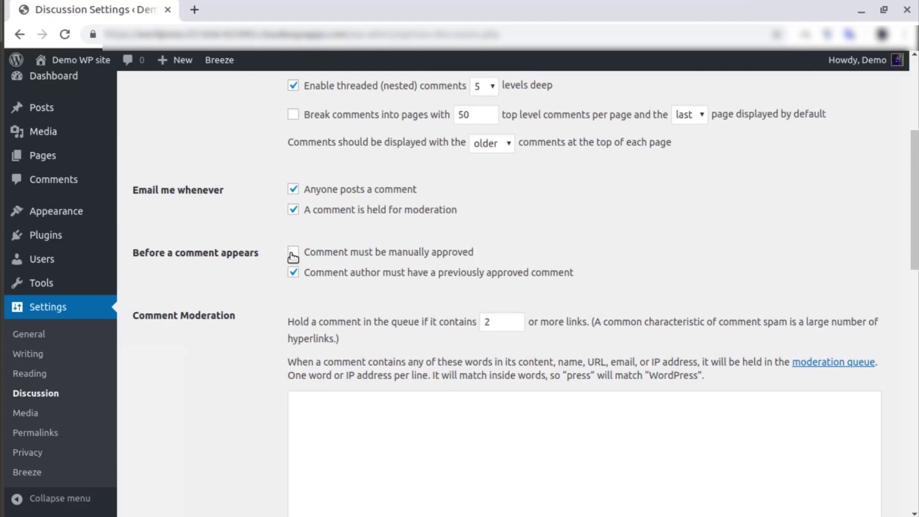
click(293, 252)
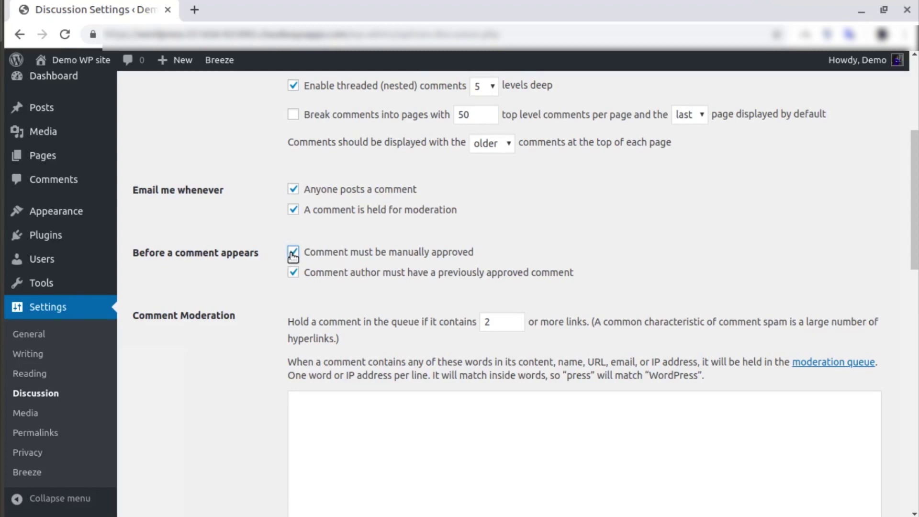
click(293, 252)
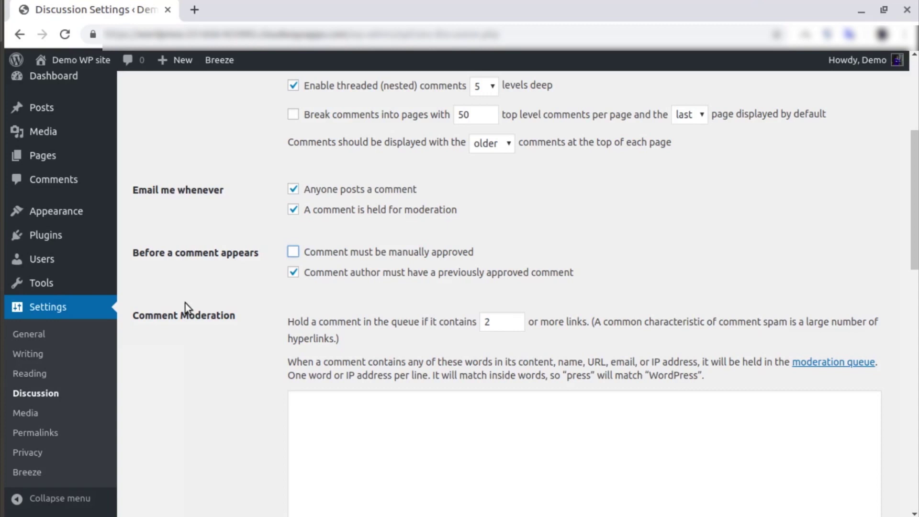
scroll(down, 3)
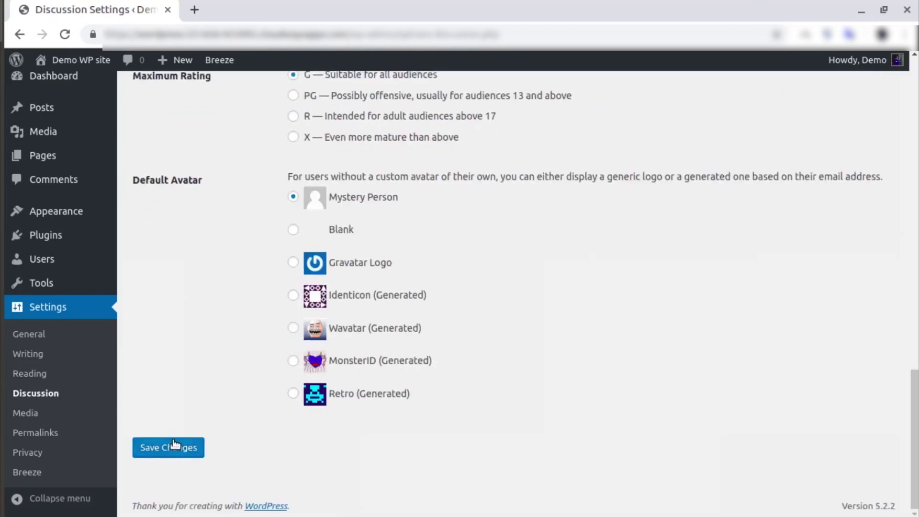
click(168, 447)
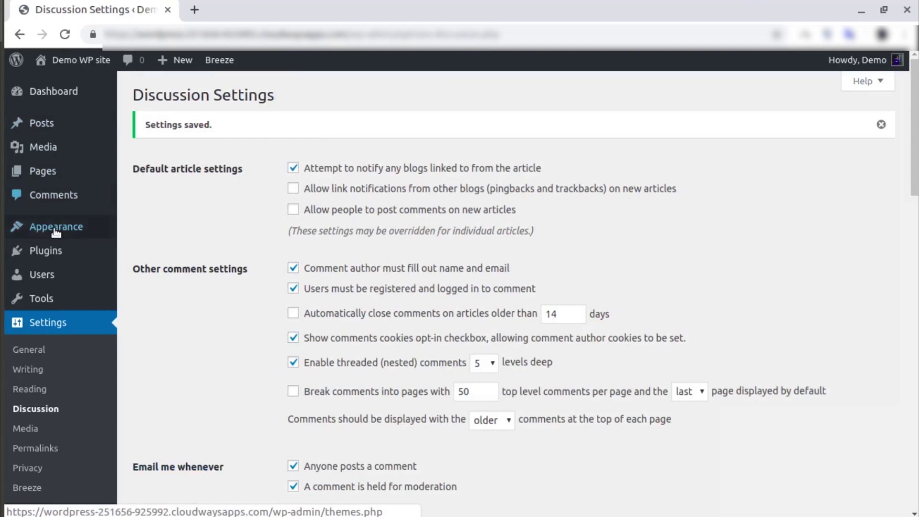
Step: Install Akismet Anti-Spam from Plugins > Add New and activate it
click(44, 251)
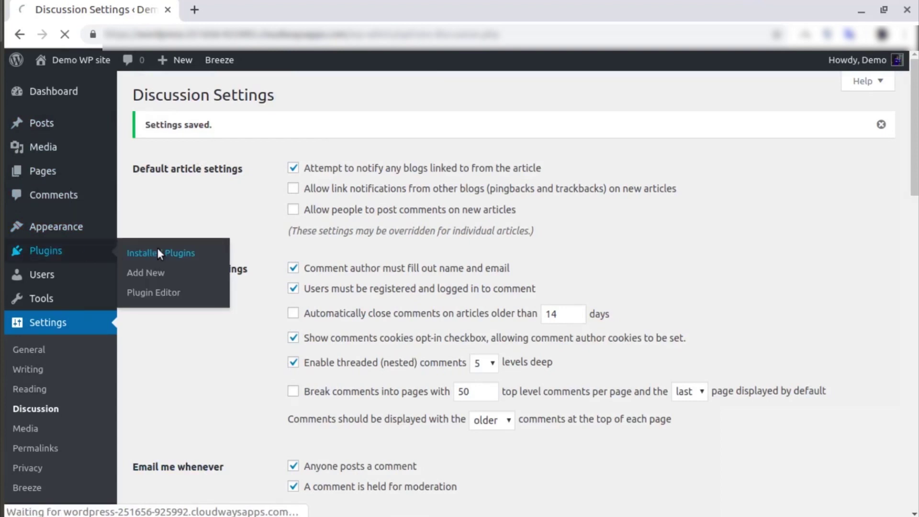
click(160, 253)
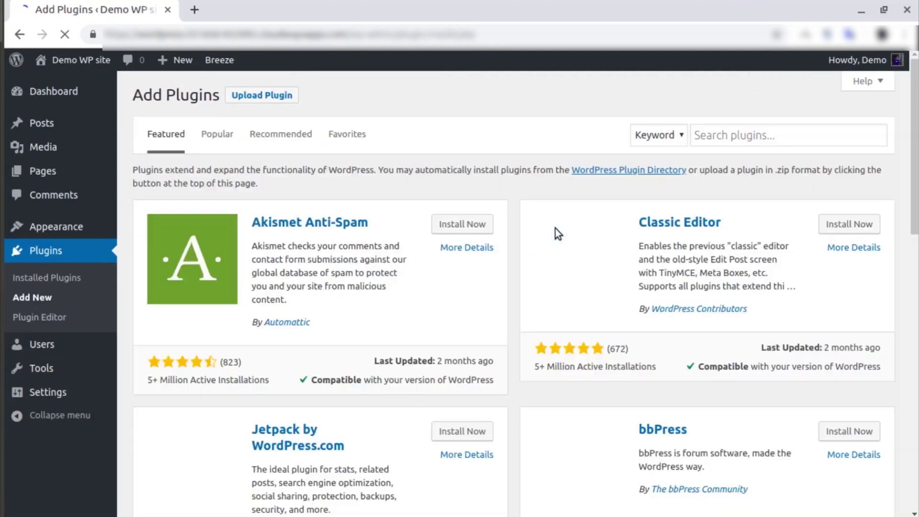
click(462, 224)
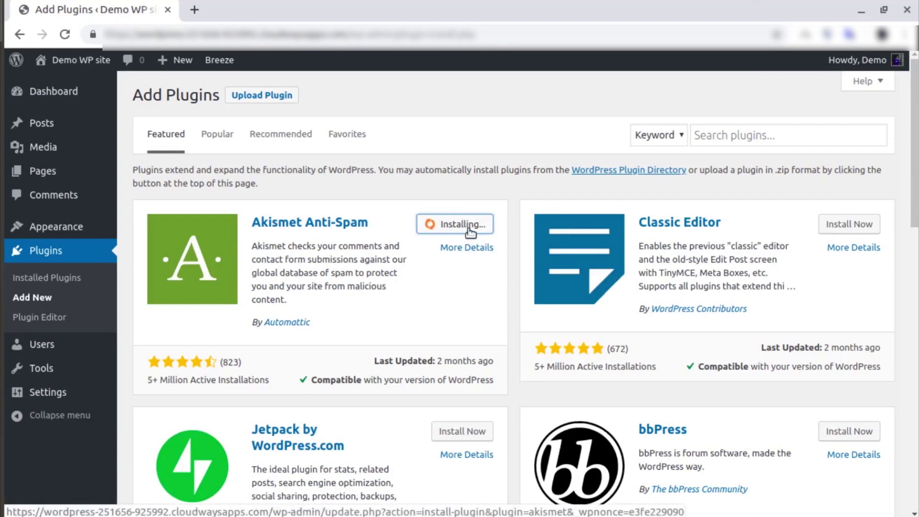
mouse_move(326, 285)
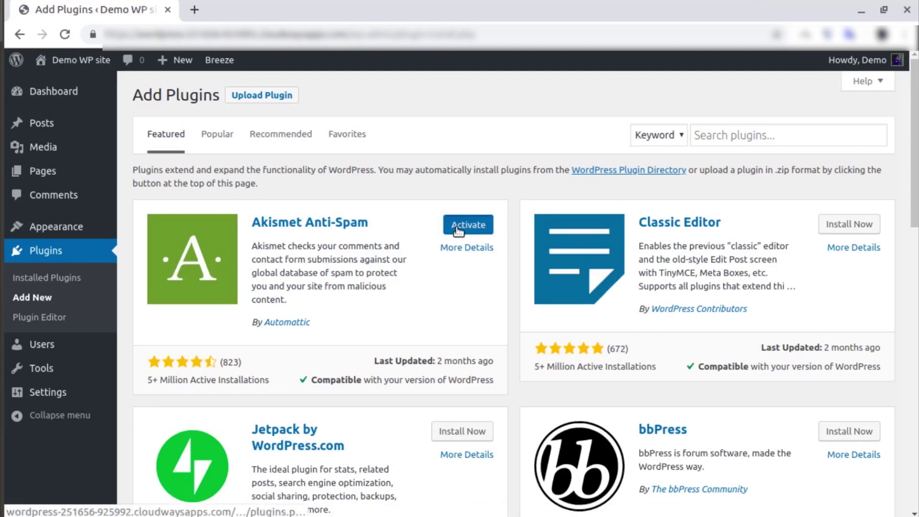
click(468, 225)
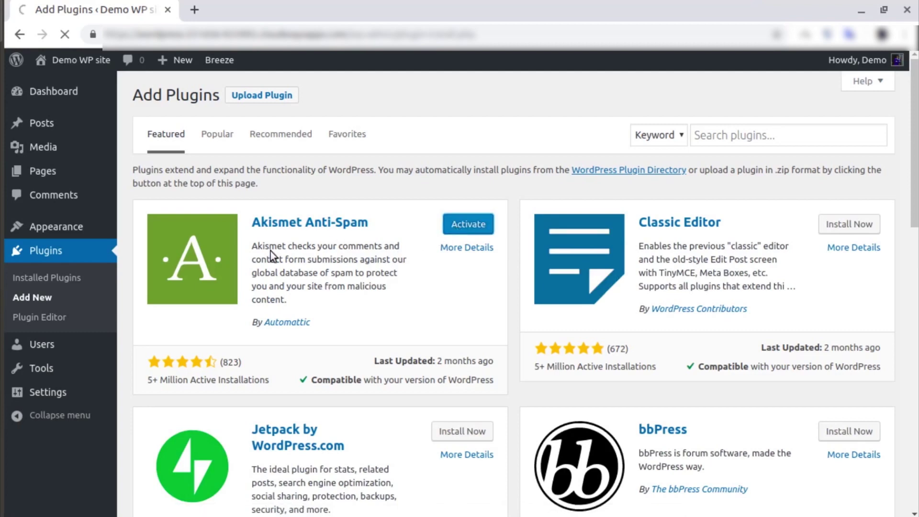
click(467, 224)
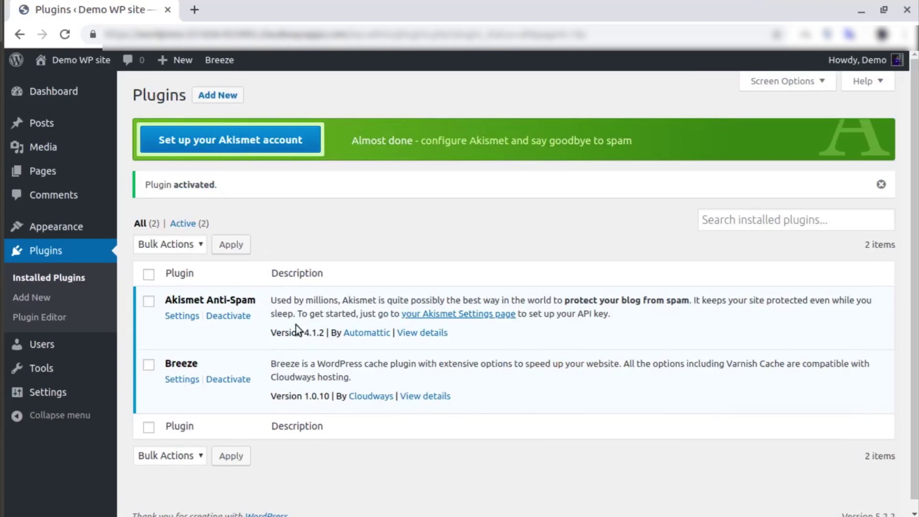
scroll(up, 3)
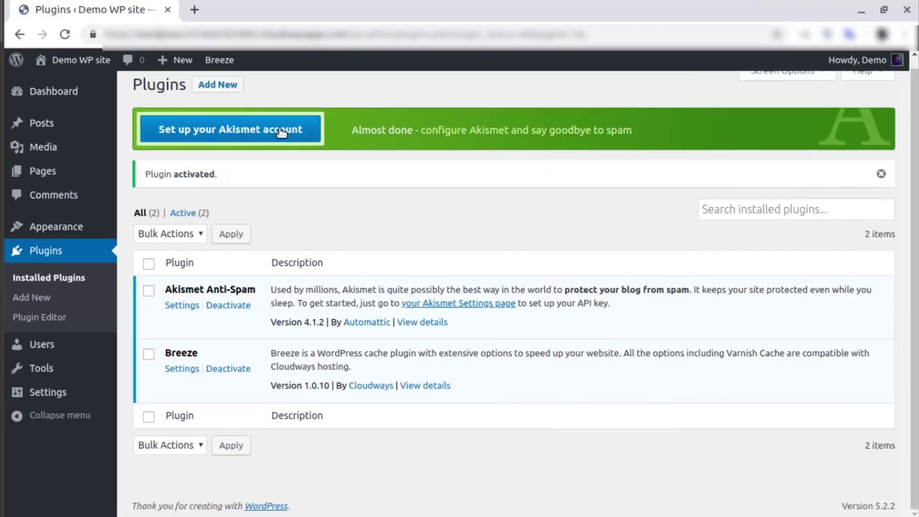
mouse_move(272, 135)
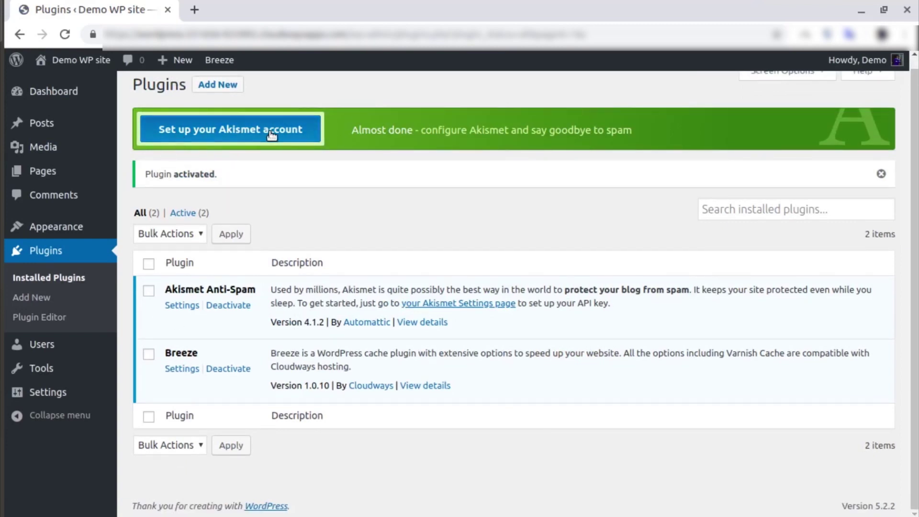
Step: Open the Akismet account setup from the green 'Set up your Akismet account' banner
click(229, 129)
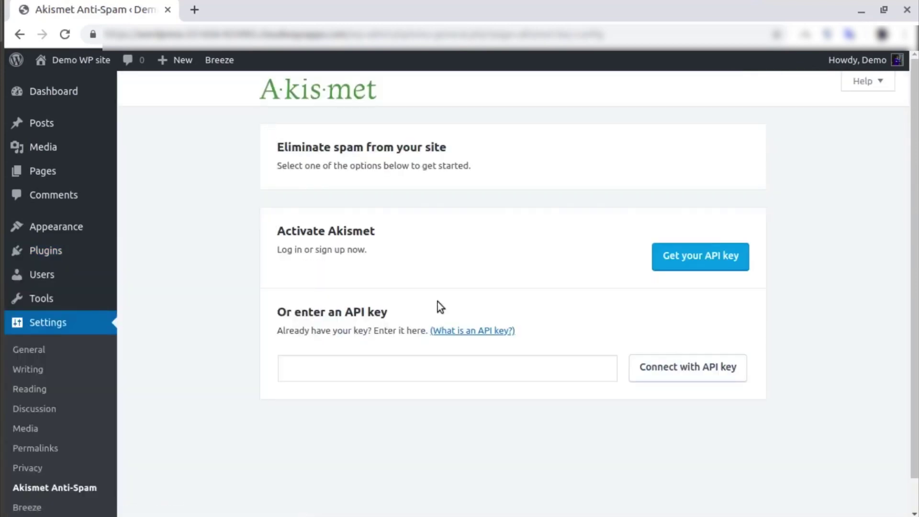
scroll(down, 3)
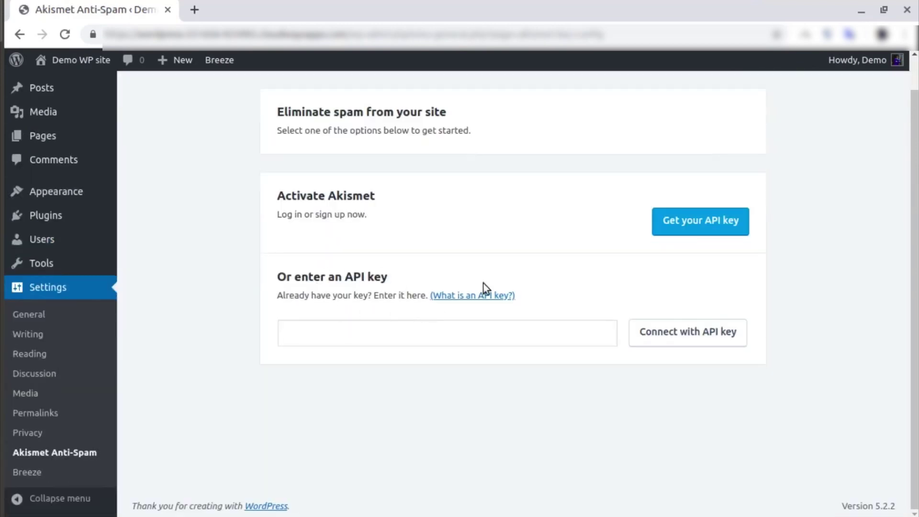
mouse_move(472, 295)
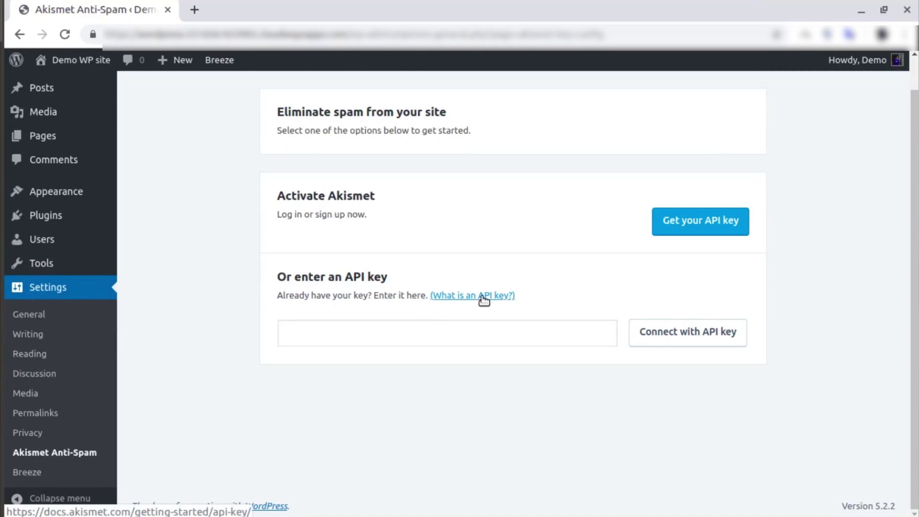
mouse_move(700, 233)
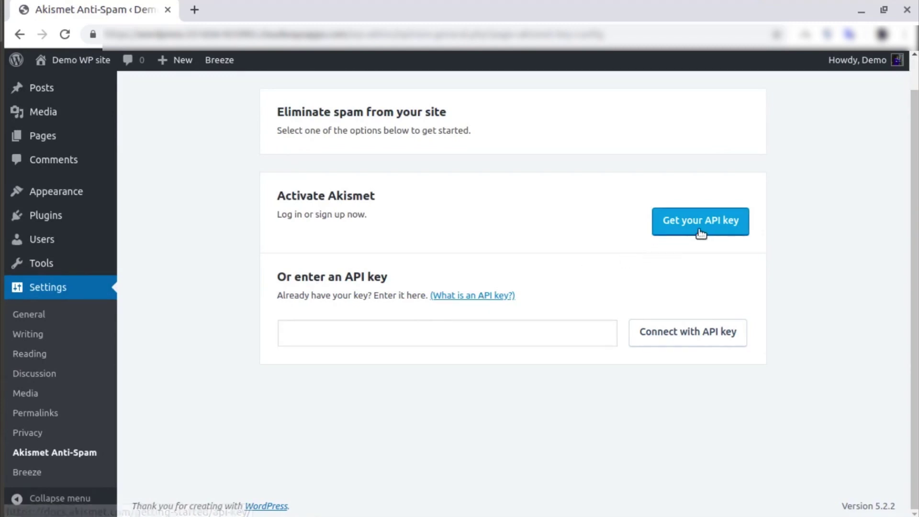
Step: Request a new Akismet API key and view the temporary address in Temp Mail
click(700, 221)
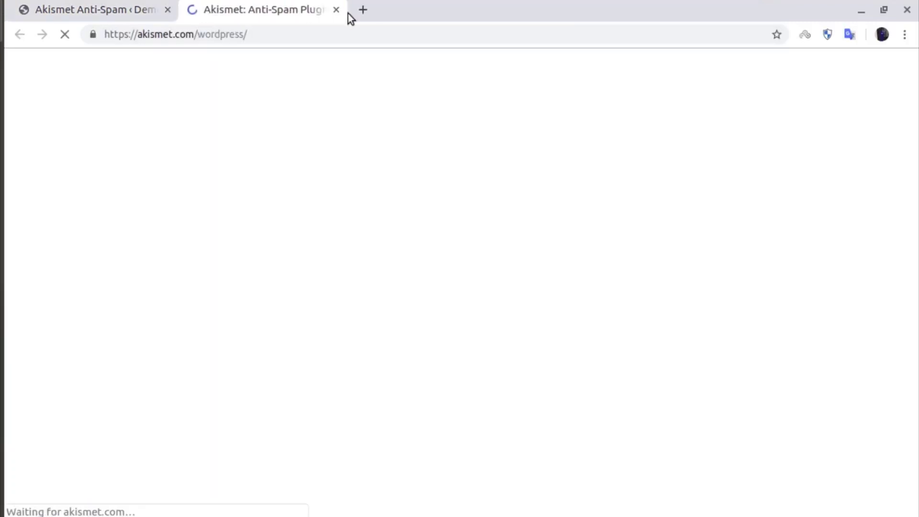
click(363, 10)
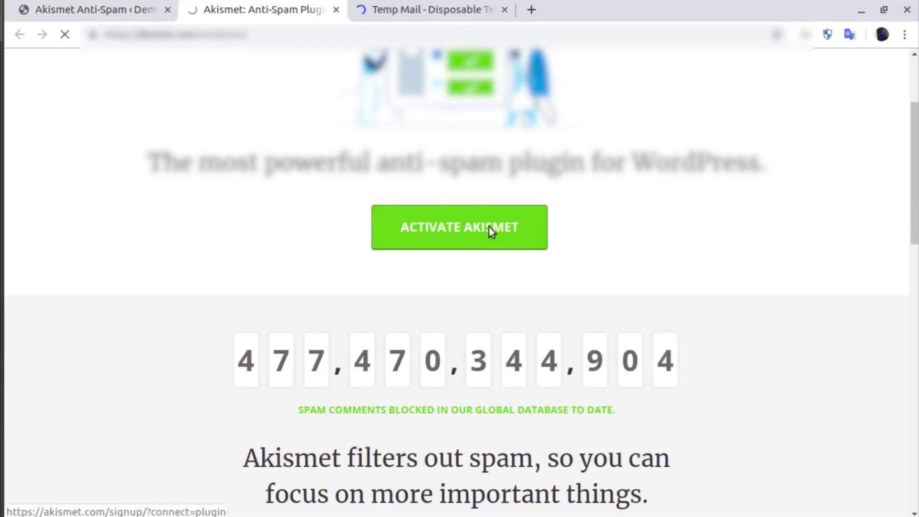
click(431, 10)
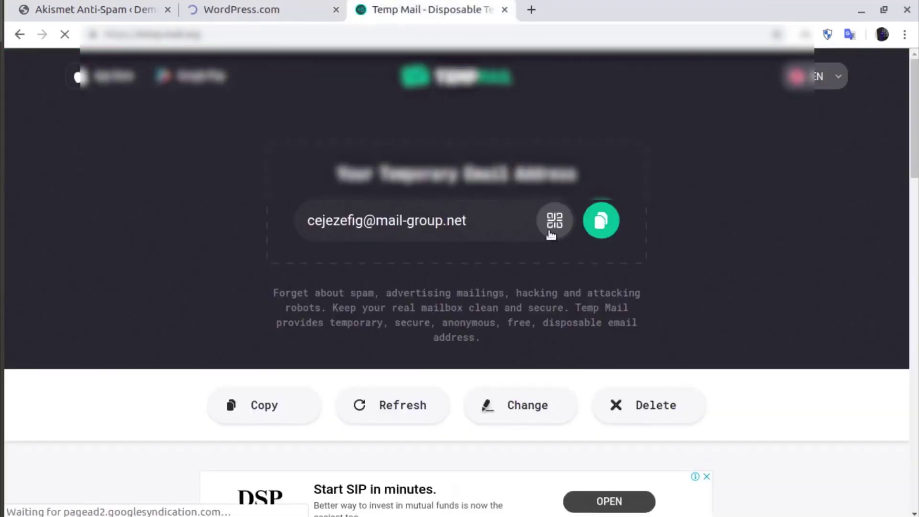
Step: Submit the WordPress.com sign-up with the copied temp address, which is rejected, then return to Temp Mail
click(240, 10)
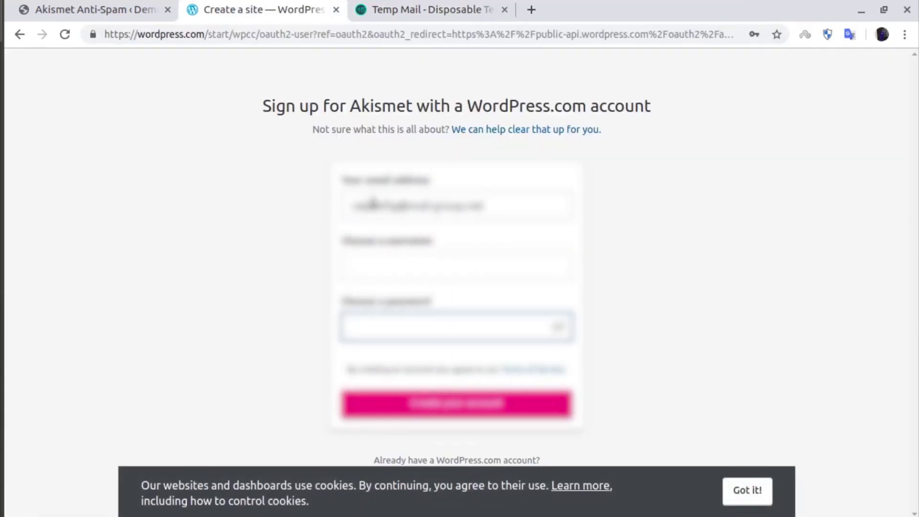
click(457, 403)
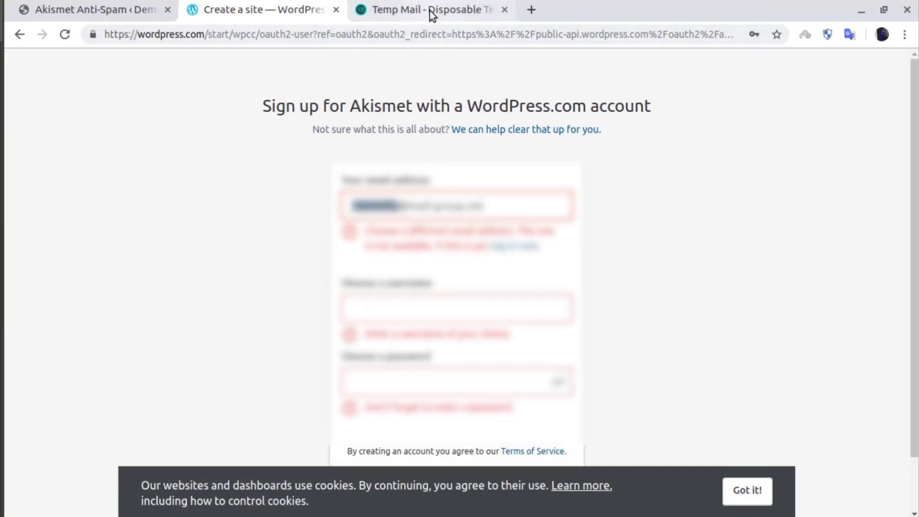
click(431, 10)
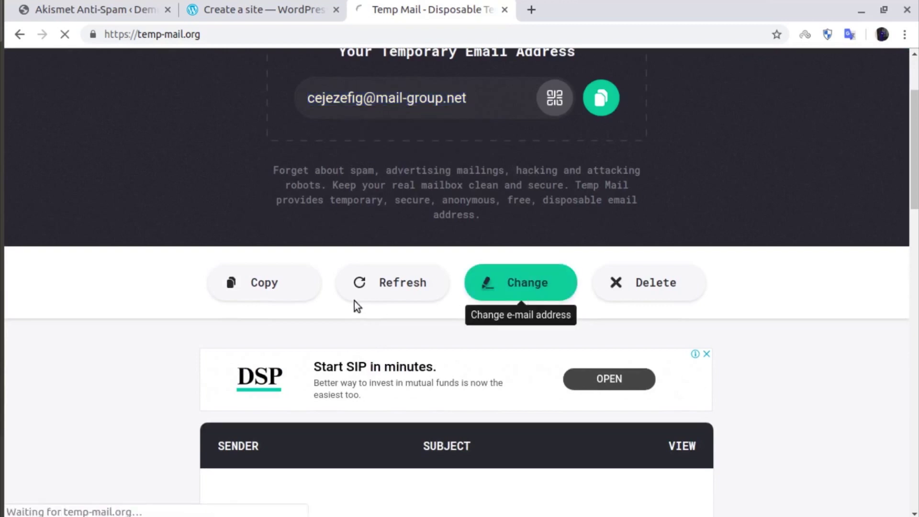
Step: Change the Temp Mail login to a custom cloud-mail address, save it, and copy it
click(520, 282)
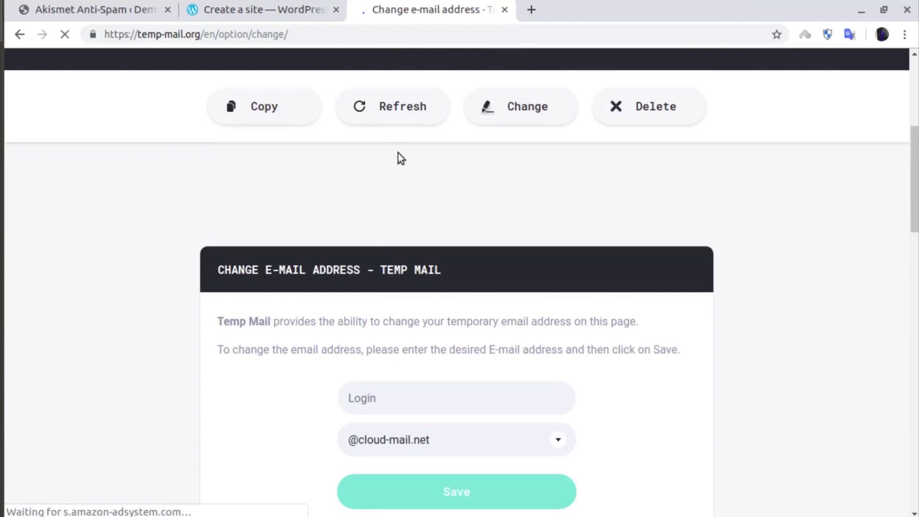
text(aaa)
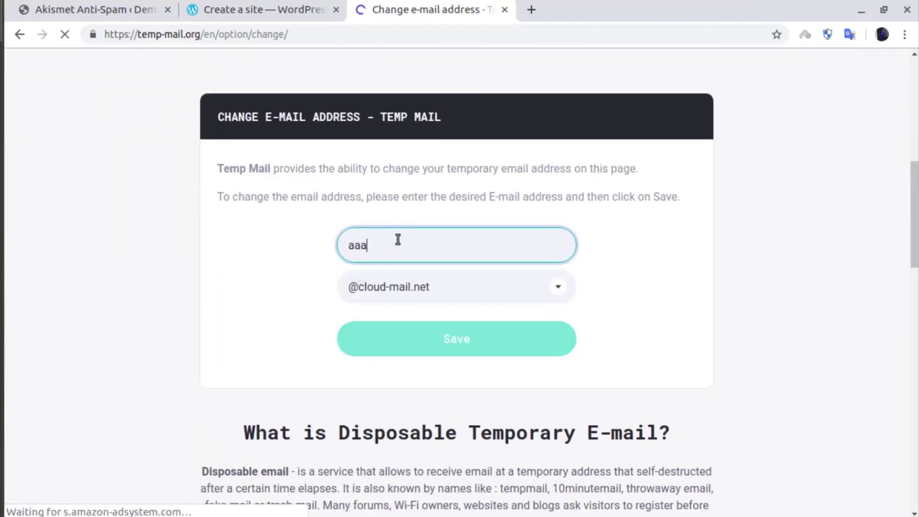
text(a)
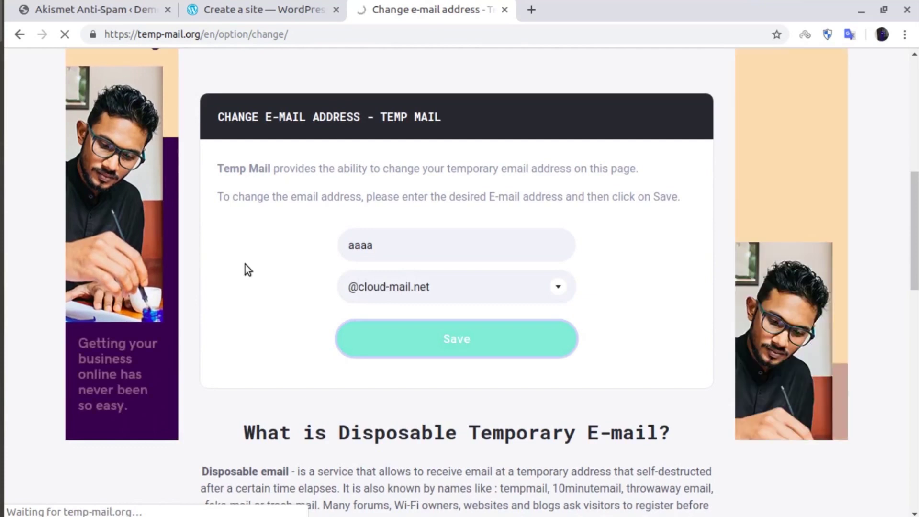
click(457, 339)
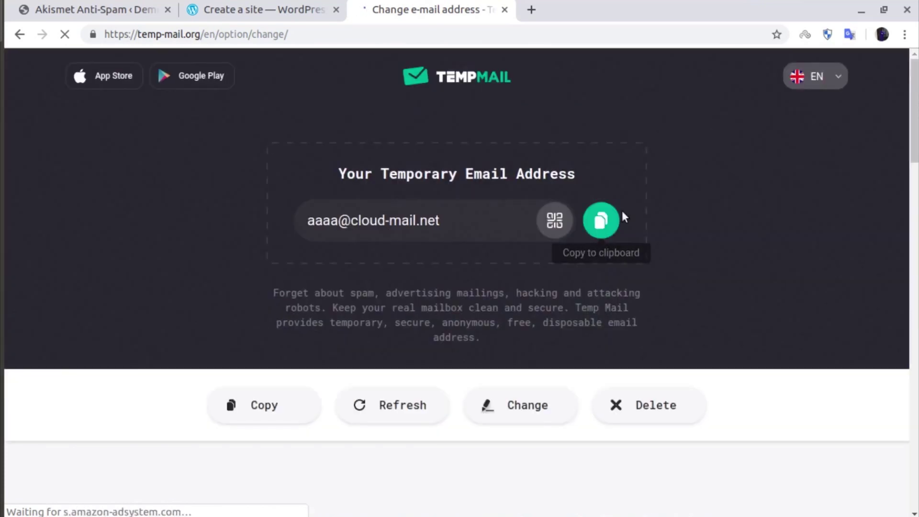
click(262, 10)
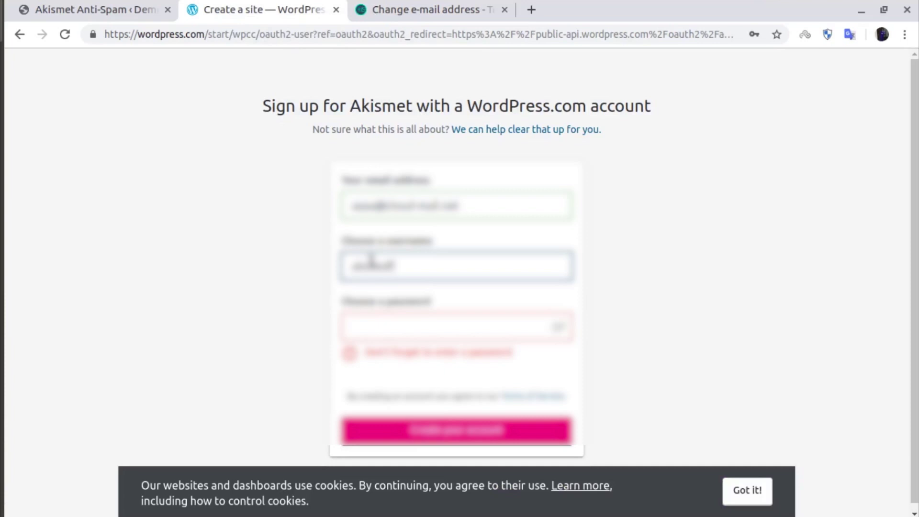
click(456, 430)
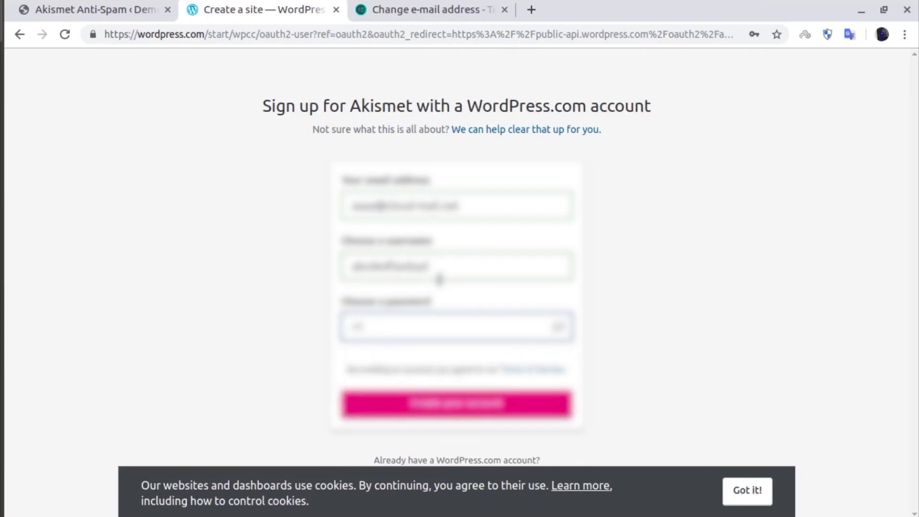
text(password)
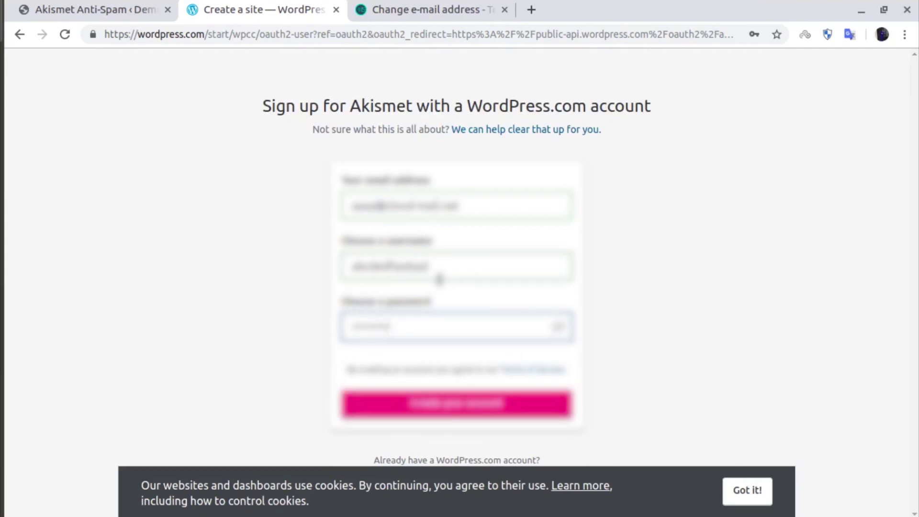
click(456, 404)
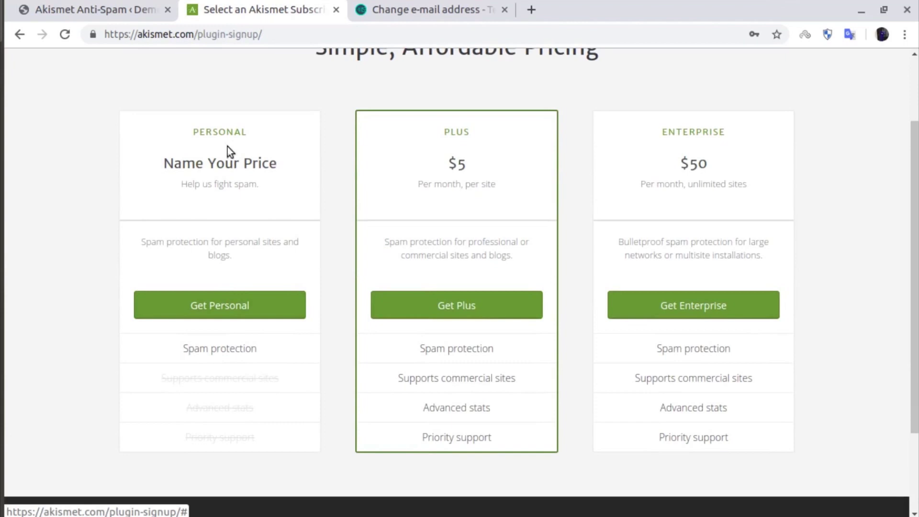
Step: Select Get Personal under the PERSONAL plan on the Akismet pricing page
click(219, 305)
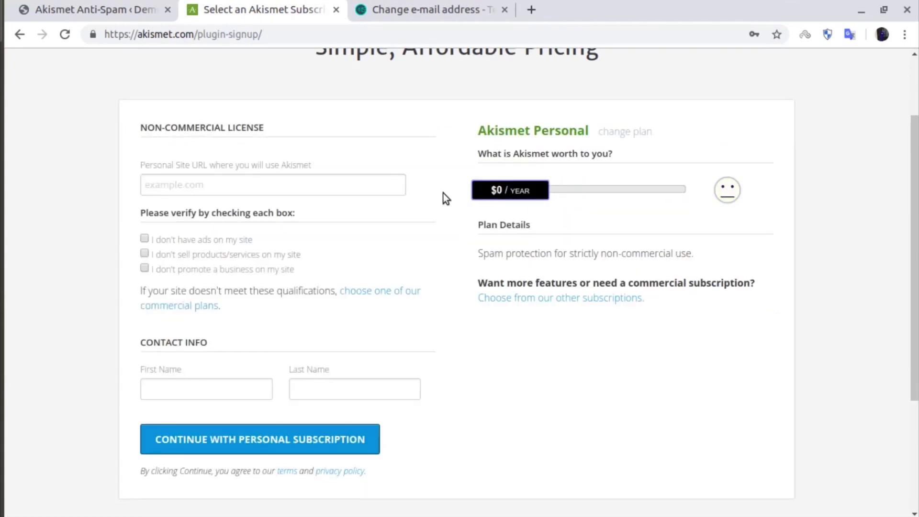
mouse_move(276, 164)
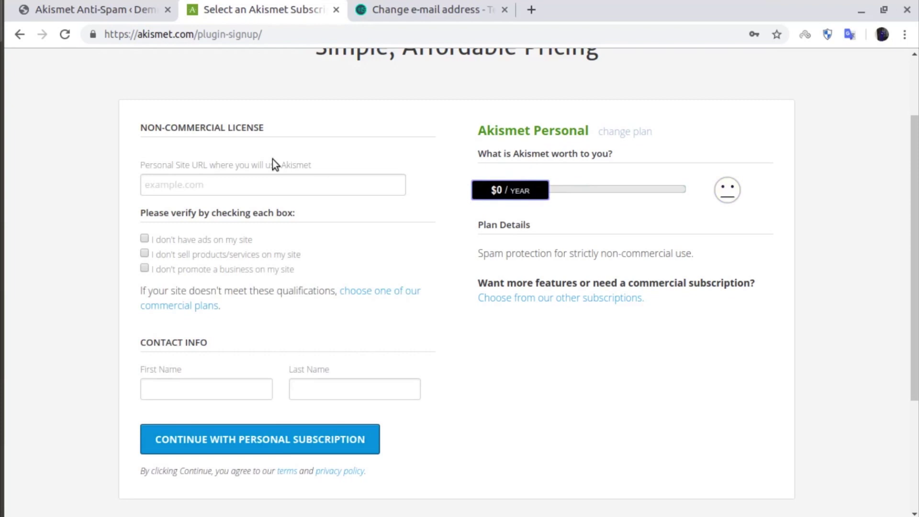
Step: Fill names 'ASAAS' and 'ADADASSA', tick the qualification checkboxes, and submit the Personal plan form
click(93, 10)
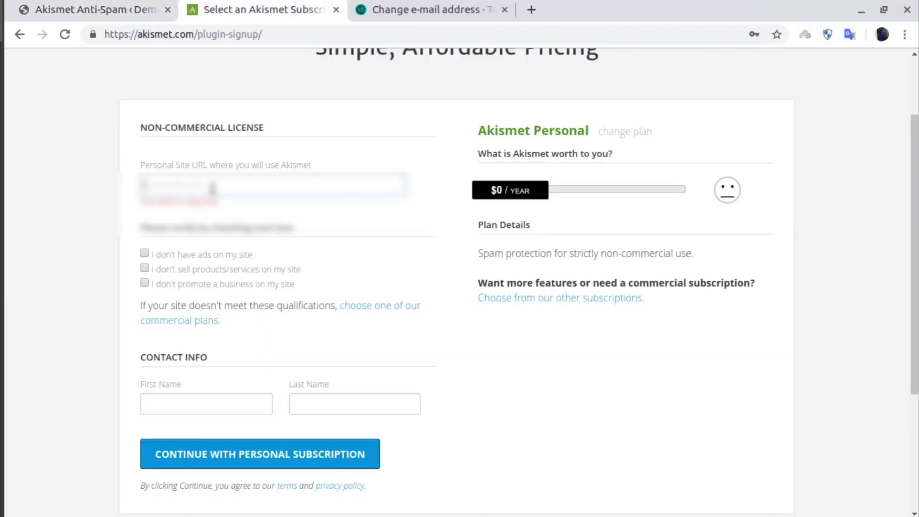
scroll(down, 3)
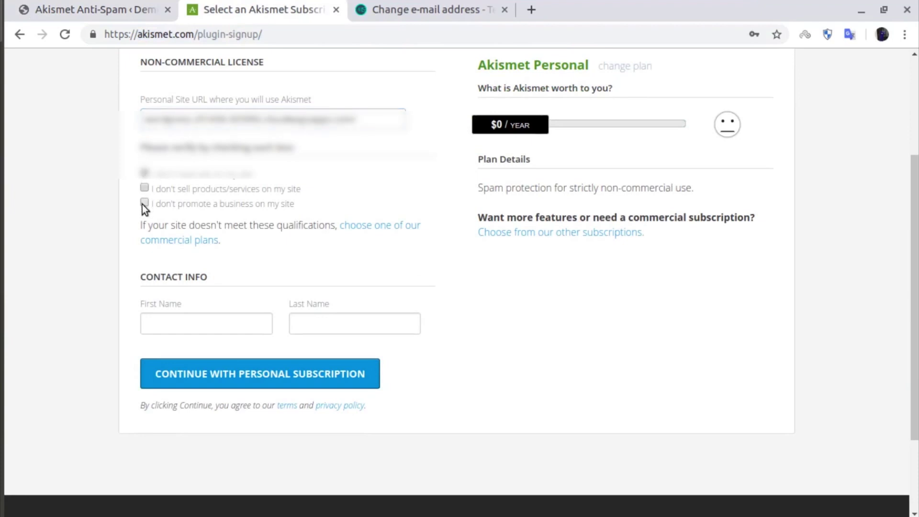
text(ASAAS)
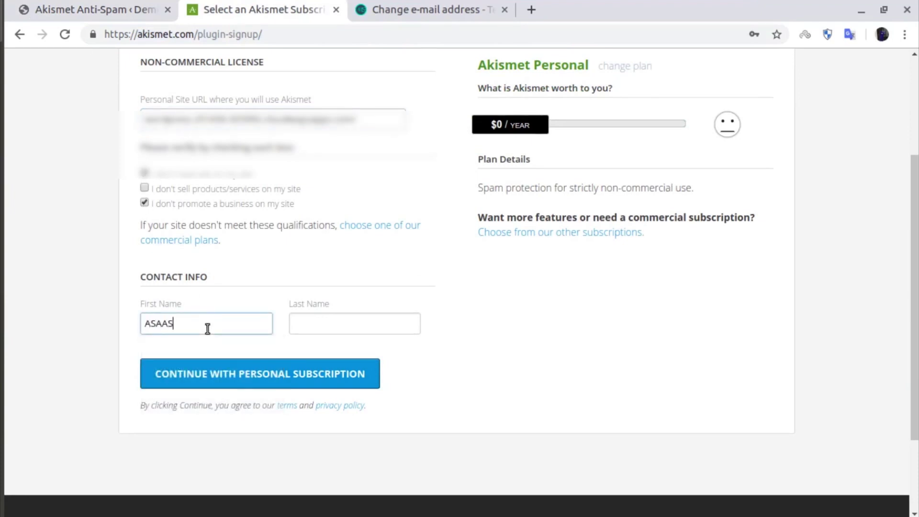
text(ADADASSA)
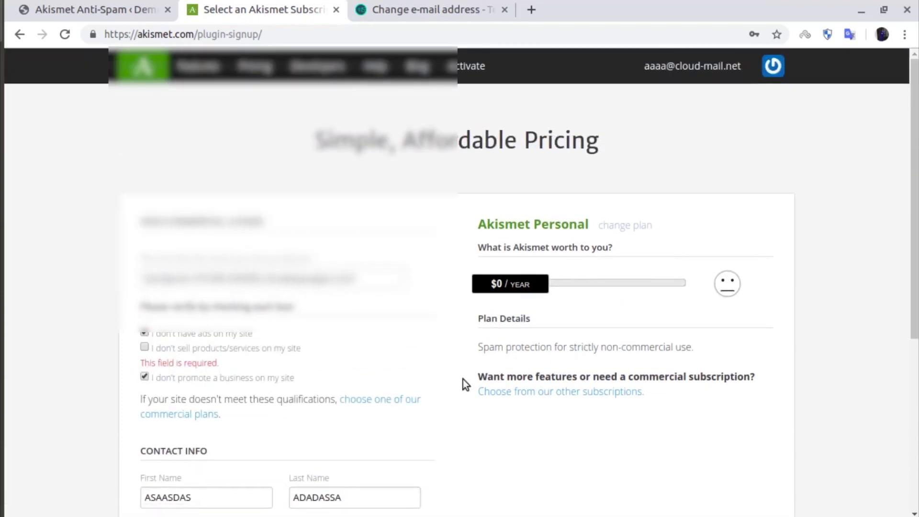
scroll(down, 3)
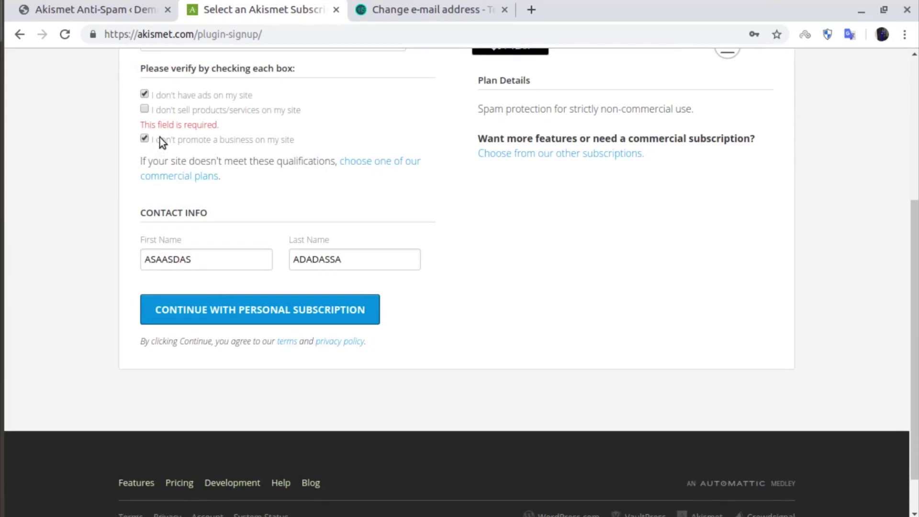
click(144, 109)
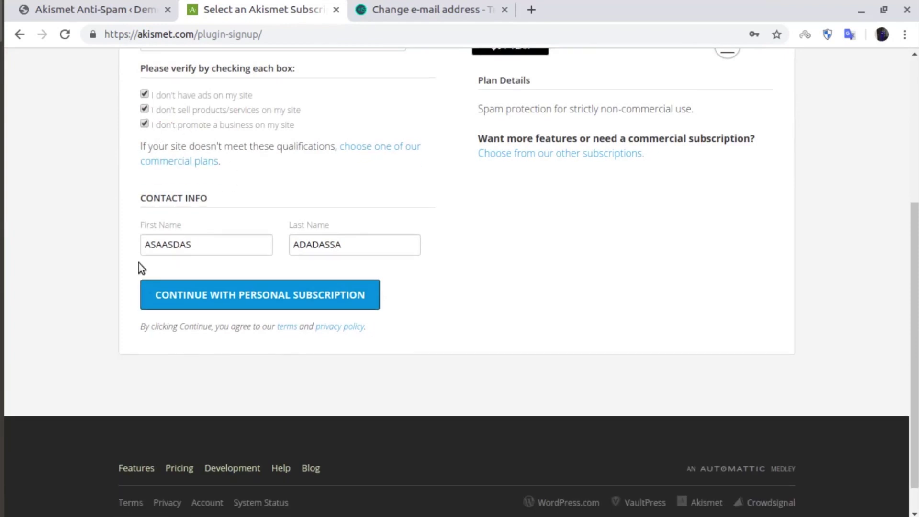
click(259, 295)
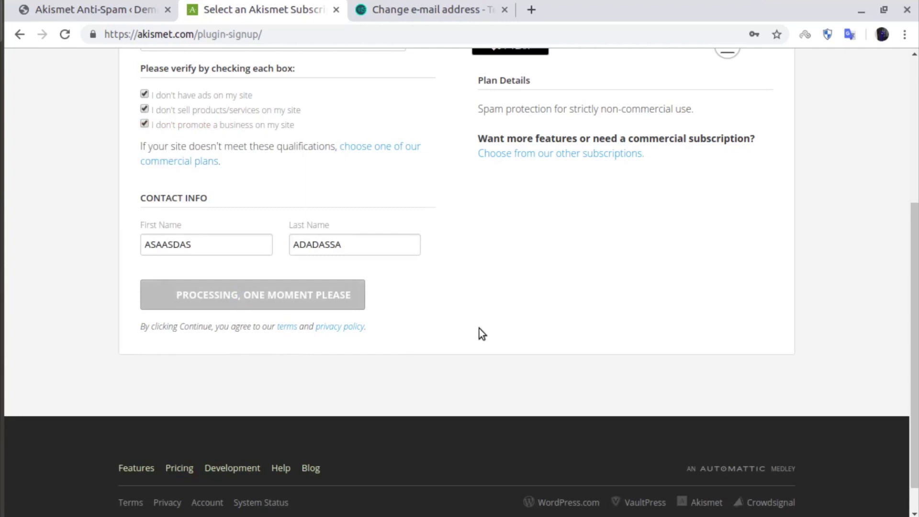
mouse_move(326, 294)
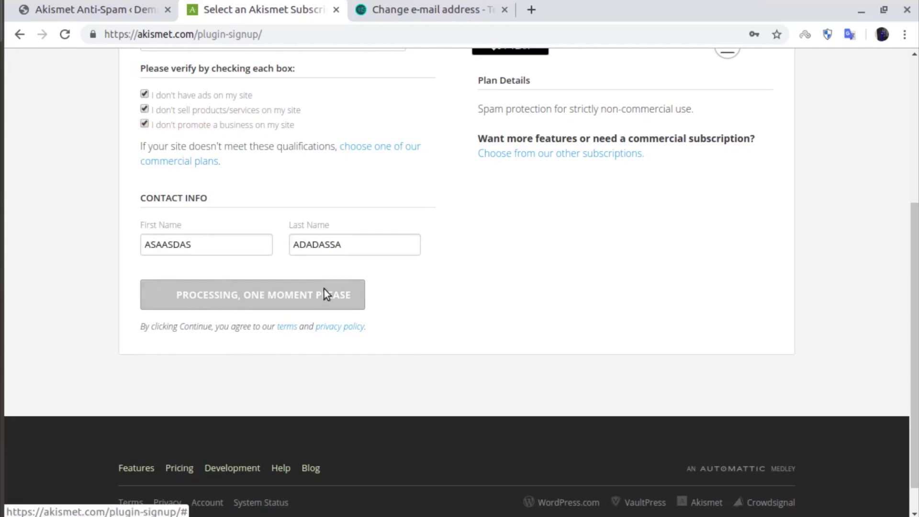
mouse_move(499, 337)
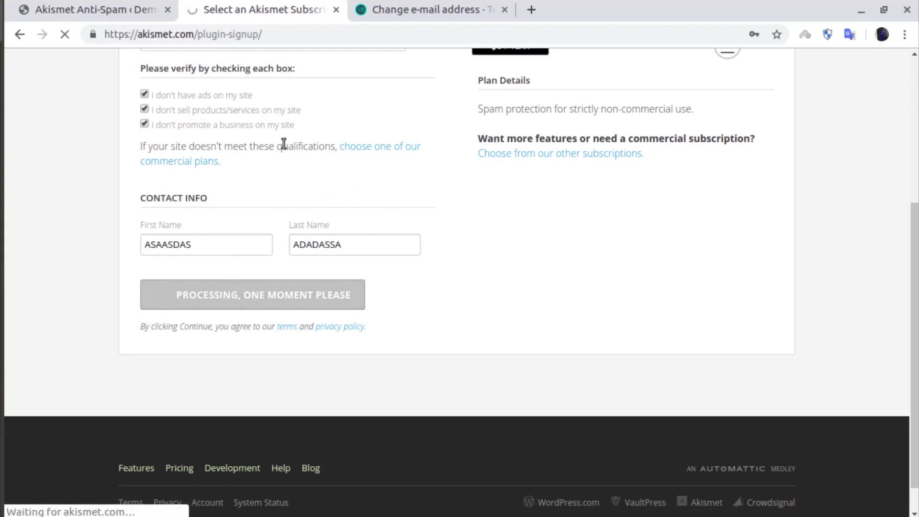
Step: Select the new Akismet API key and switch back to WordPress's Akismet page
click(252, 295)
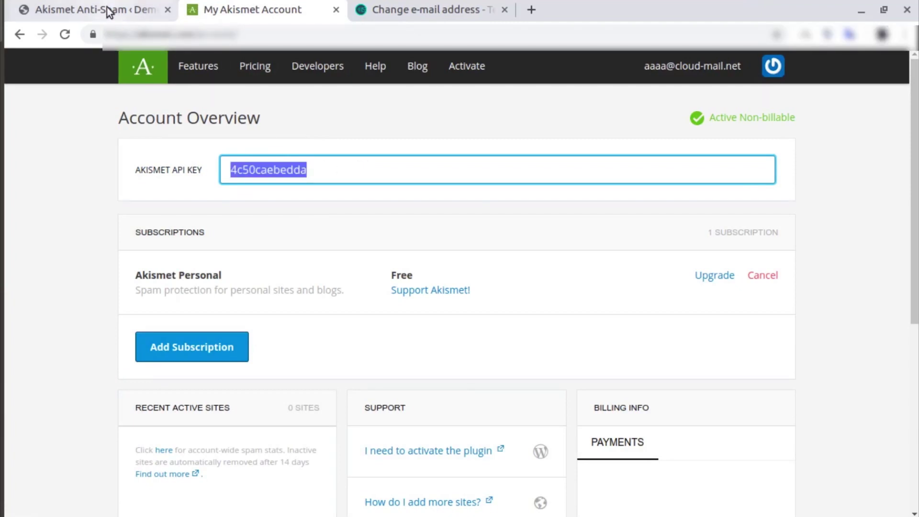
click(88, 10)
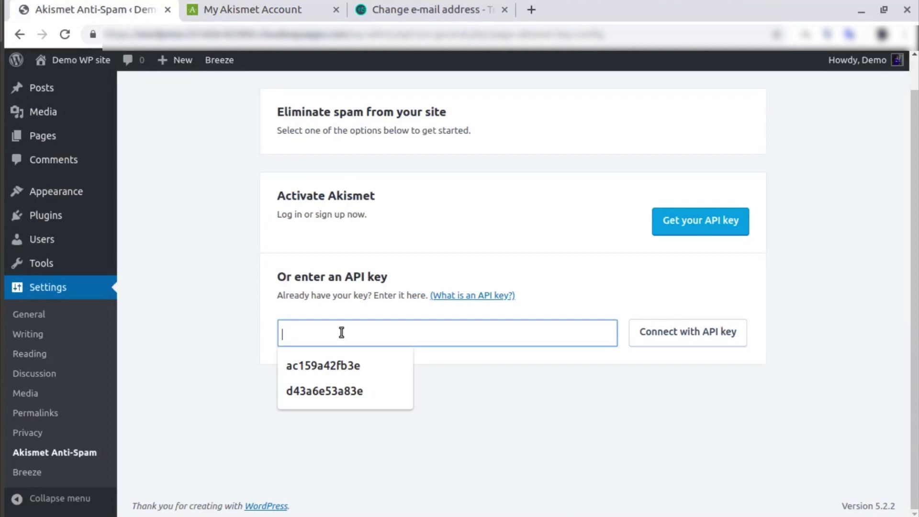
click(687, 332)
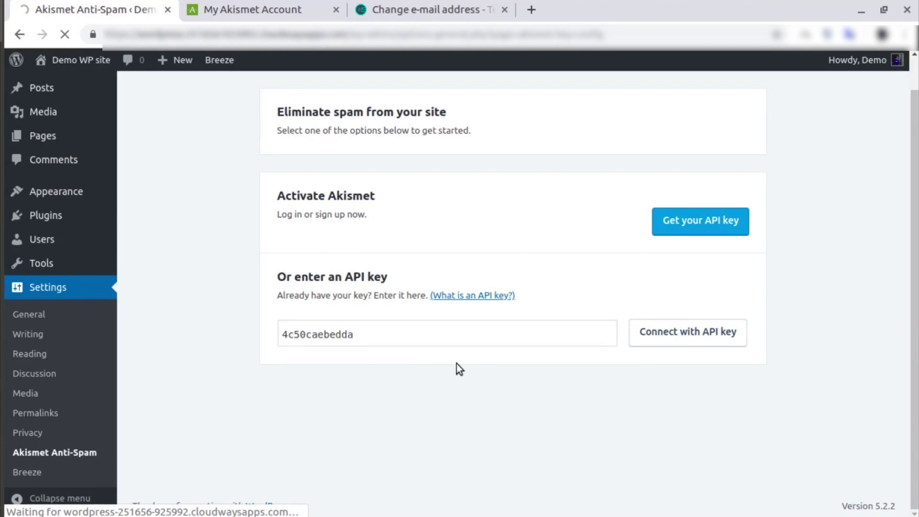
mouse_move(237, 261)
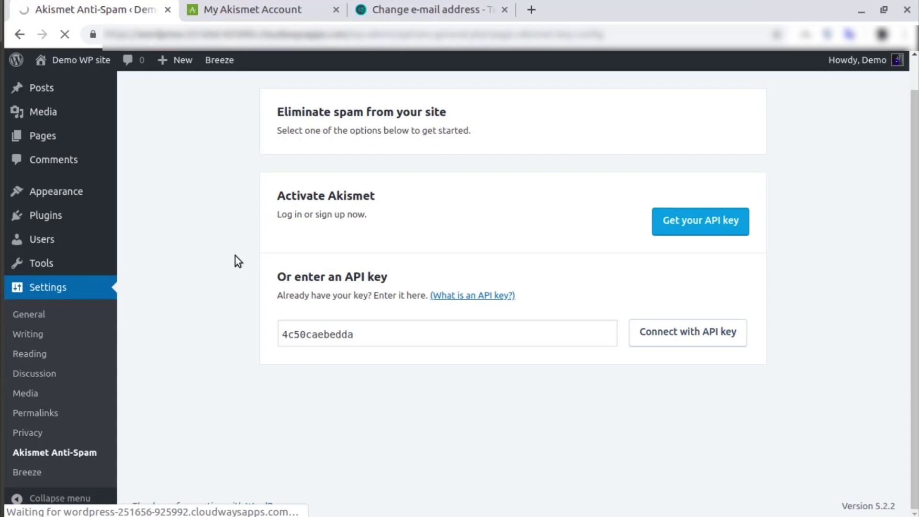
mouse_move(214, 115)
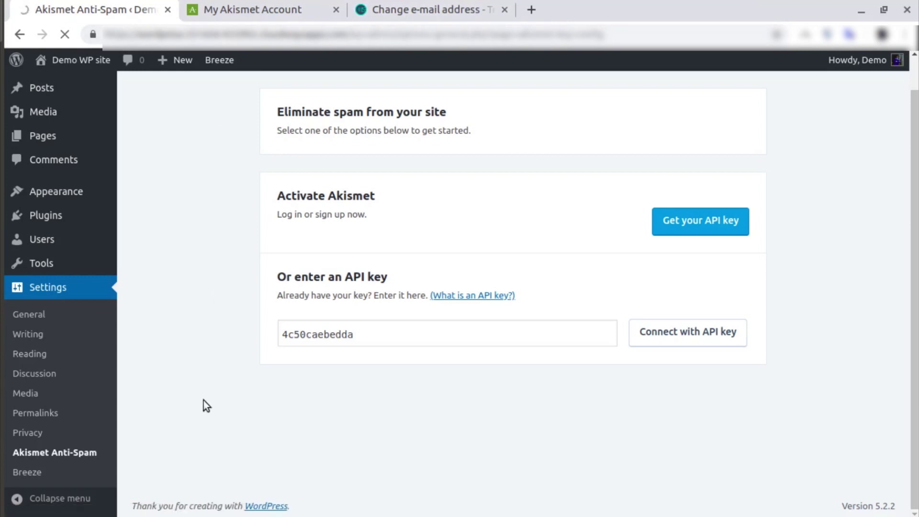
click(687, 332)
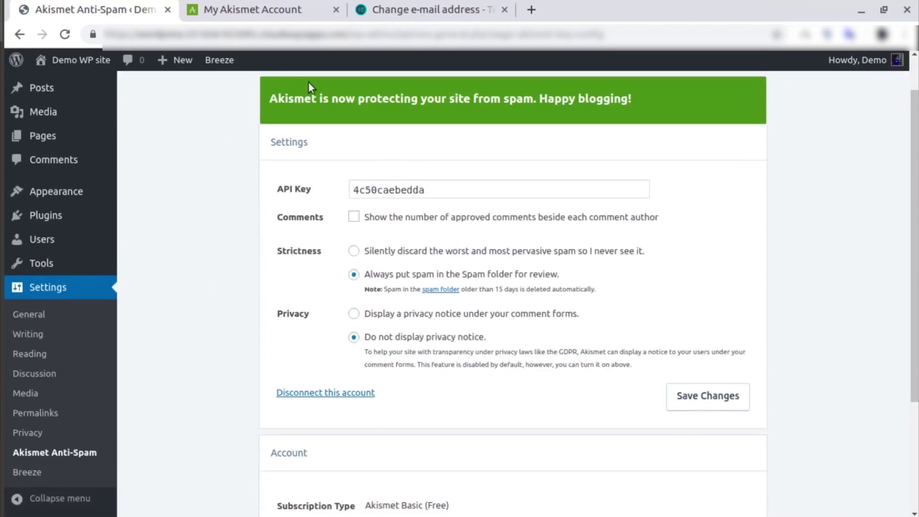
Step: Set Akismet strictness to silently discard the worst and most pervasive spam
scroll(up, 3)
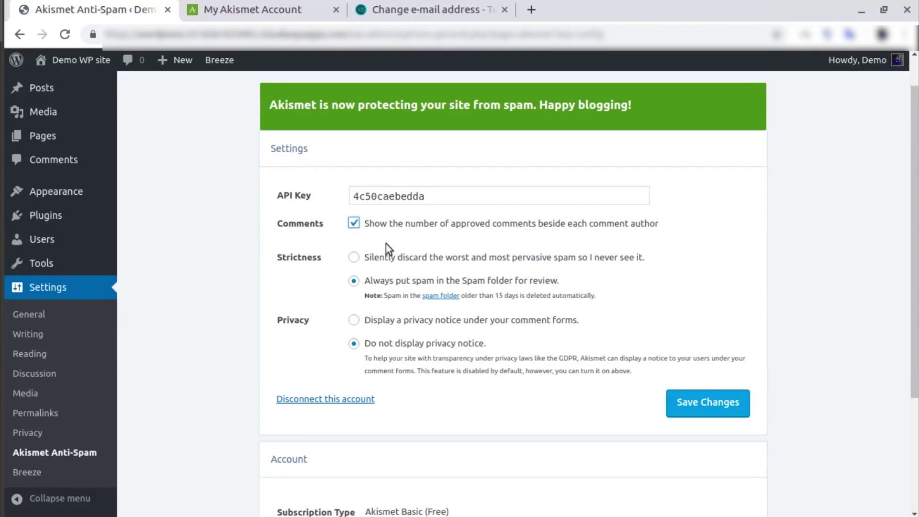
mouse_move(494, 255)
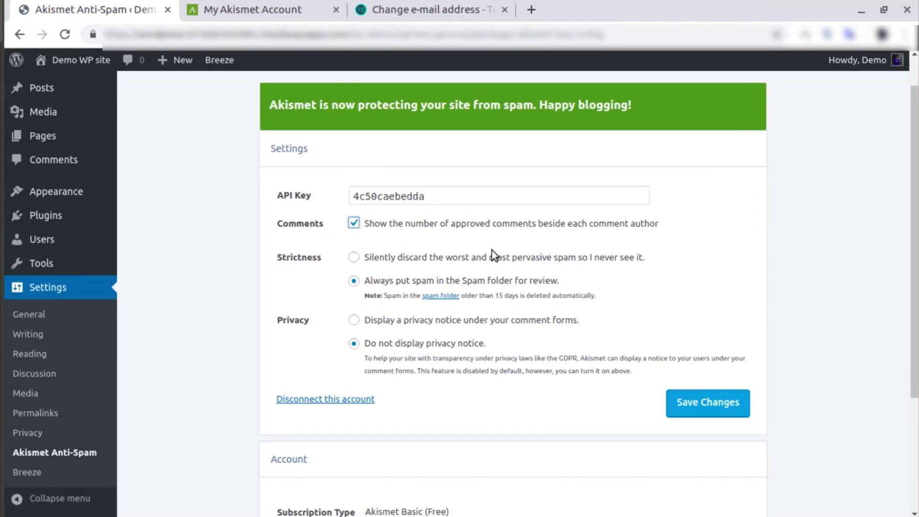
scroll(down, 3)
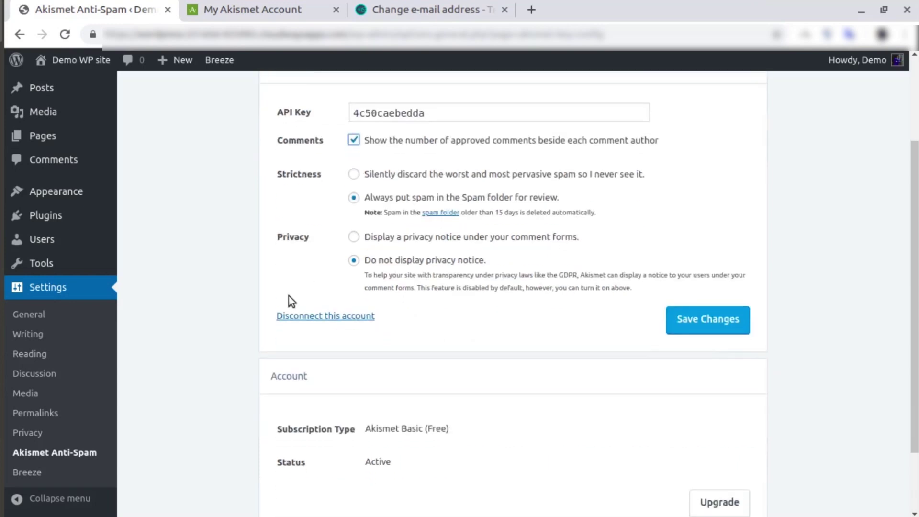
click(354, 174)
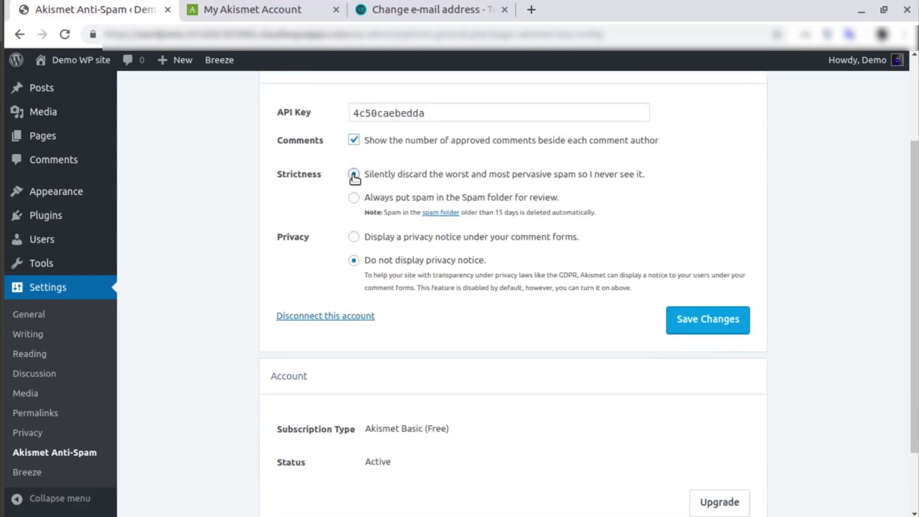
click(353, 175)
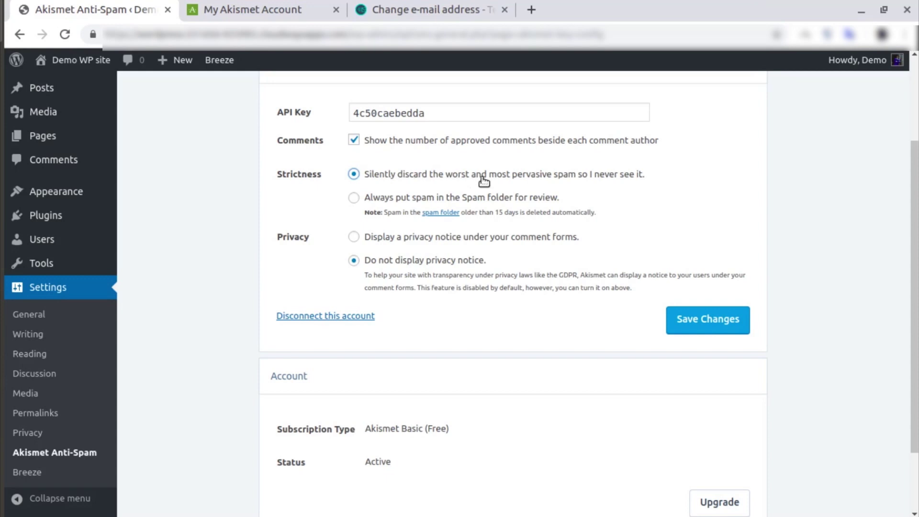
mouse_move(506, 180)
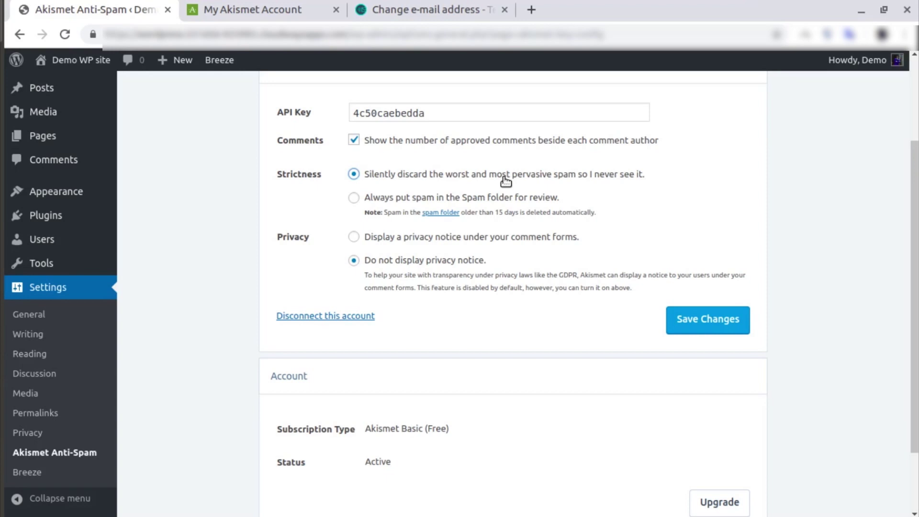
mouse_move(460, 212)
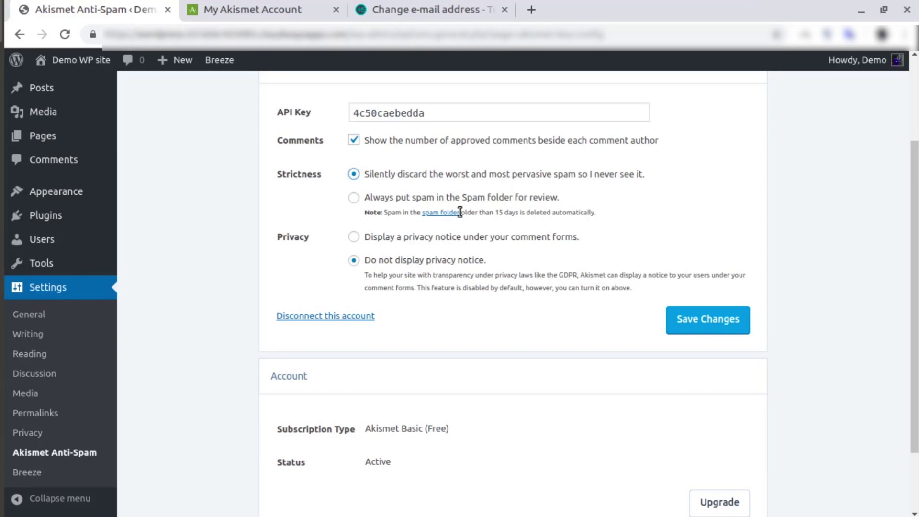
Step: Save the Akismet settings and go to the site's Comments page
scroll(down, 3)
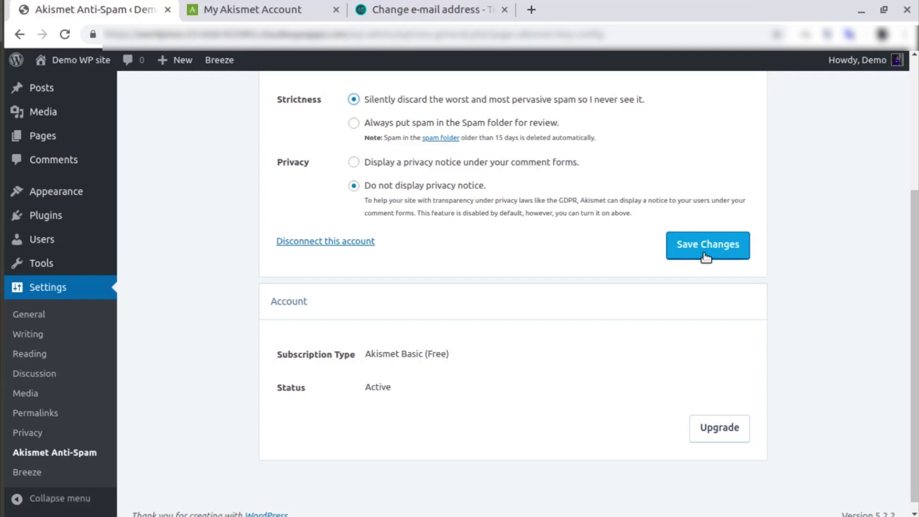
click(708, 245)
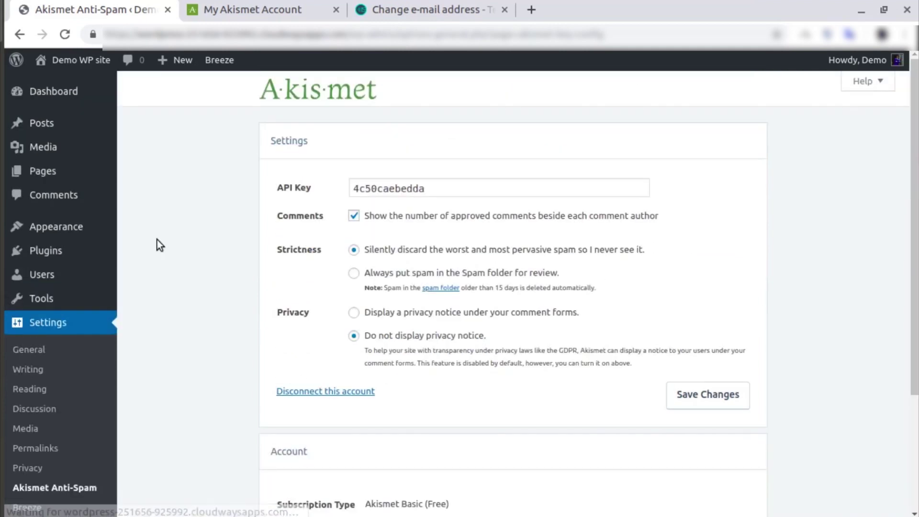
scroll(down, 3)
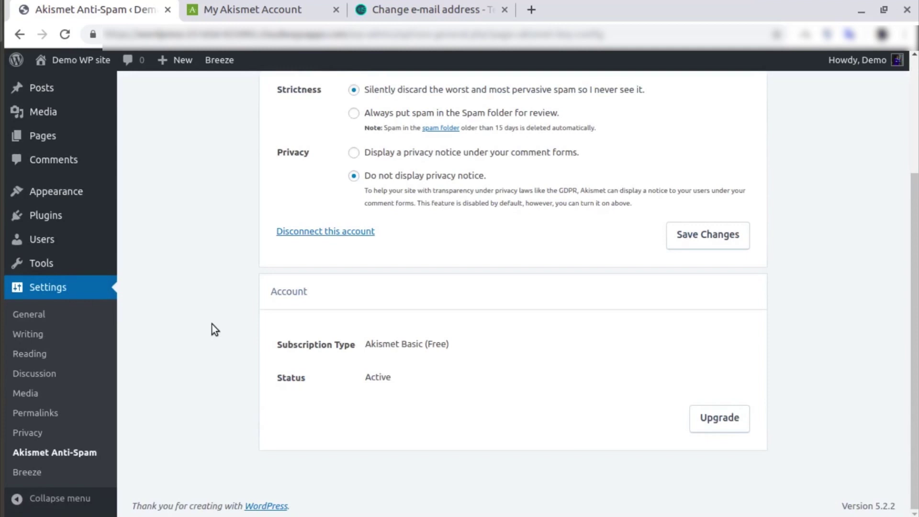
click(54, 159)
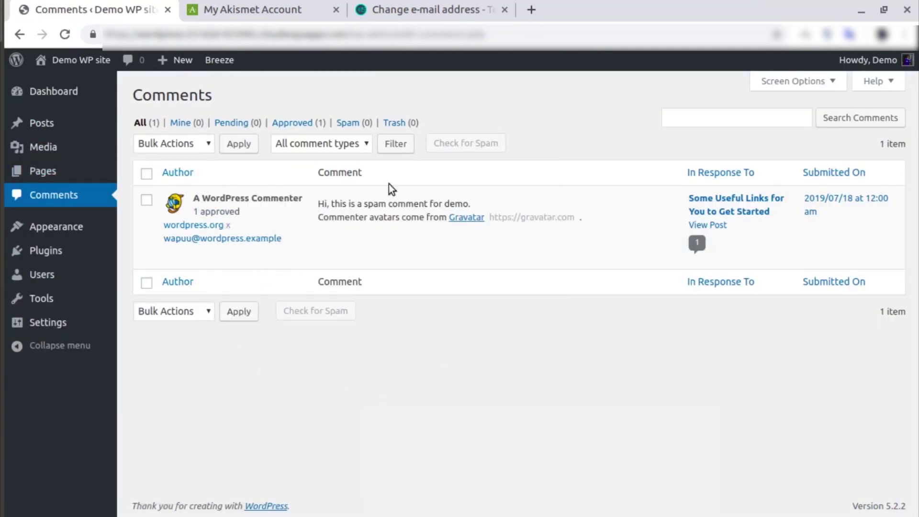
mouse_move(340, 247)
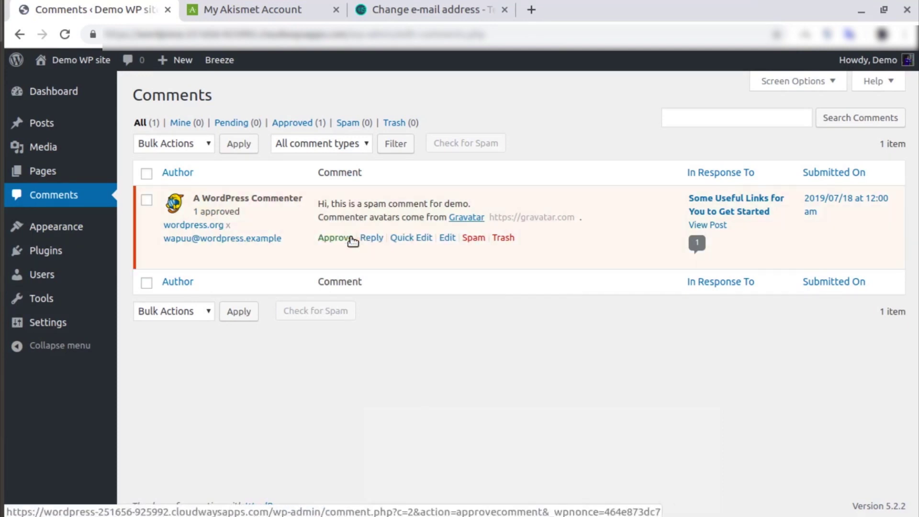
Step: Toggle the demo comment to pending and back, leaving it approved
click(334, 238)
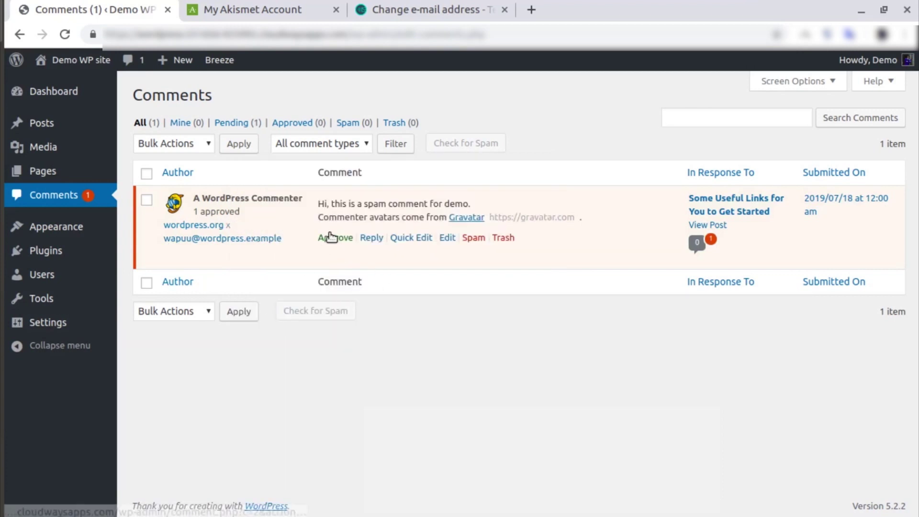
click(334, 237)
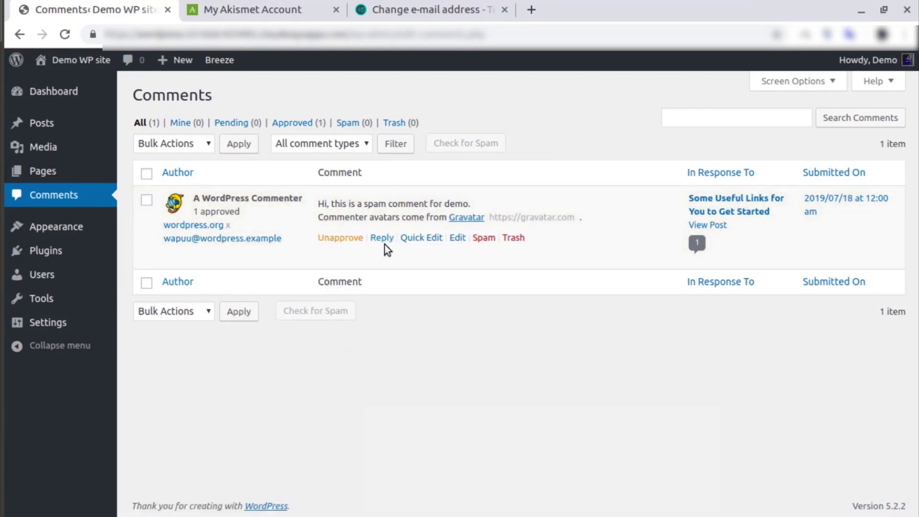
mouse_move(520, 248)
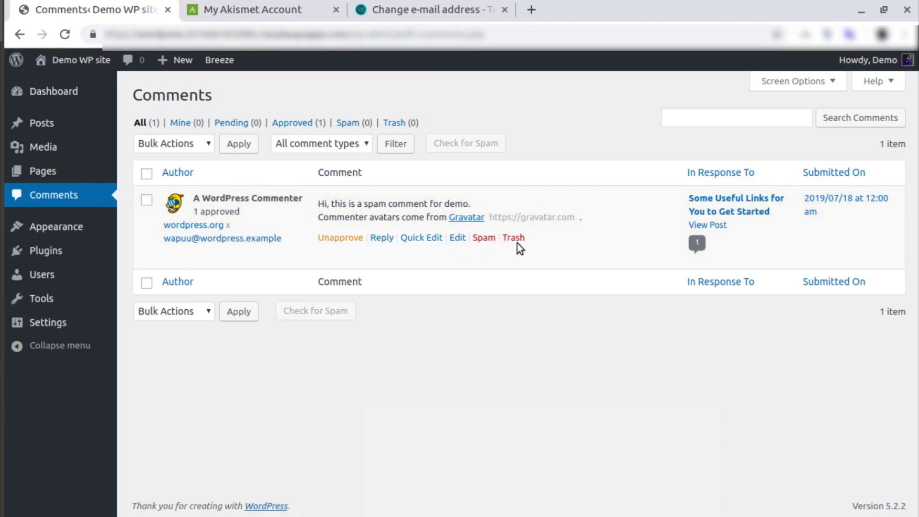
mouse_move(483, 238)
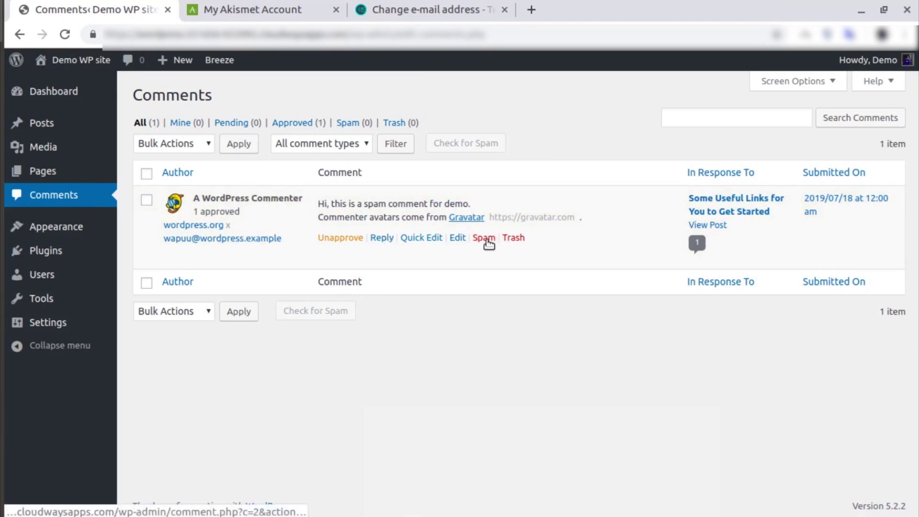